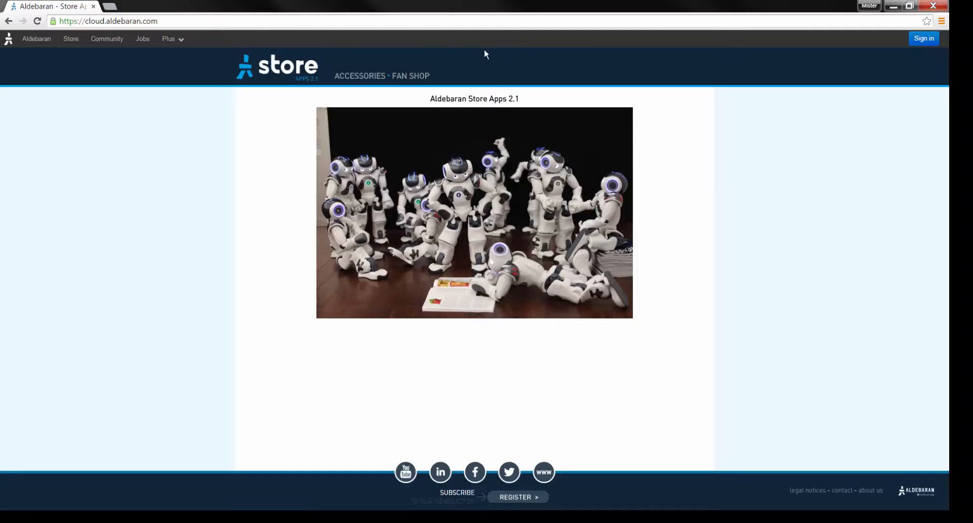
mouse_move(925, 39)
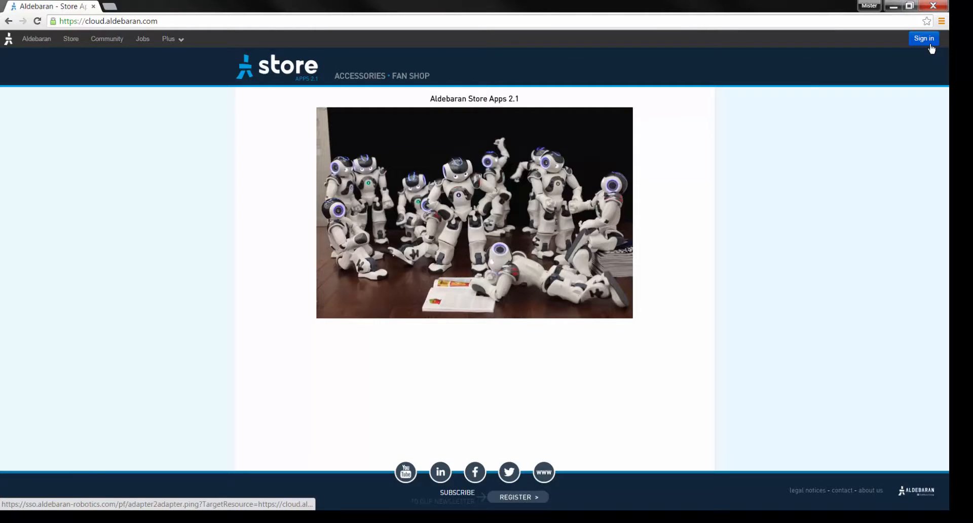
Open the Aldebaran Store sign-on page from the top-right Sign in button.
left_click(924, 39)
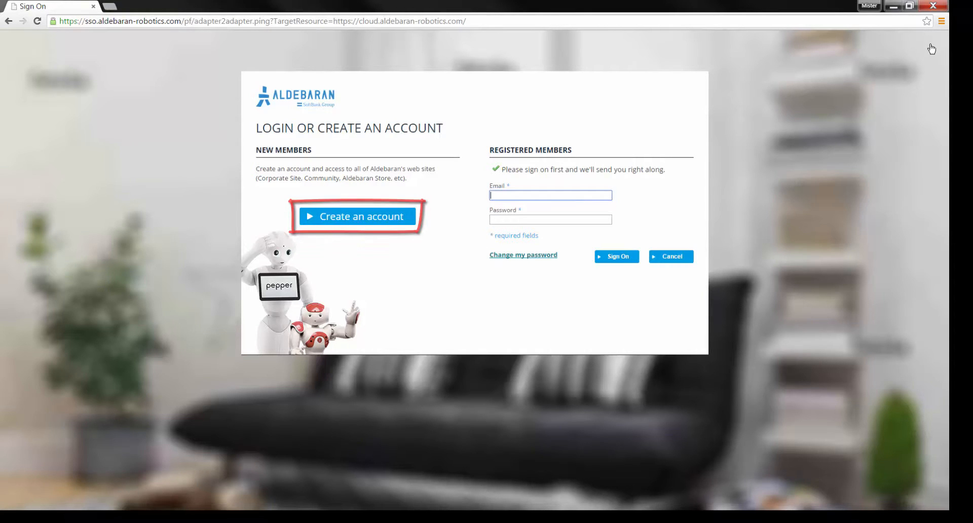
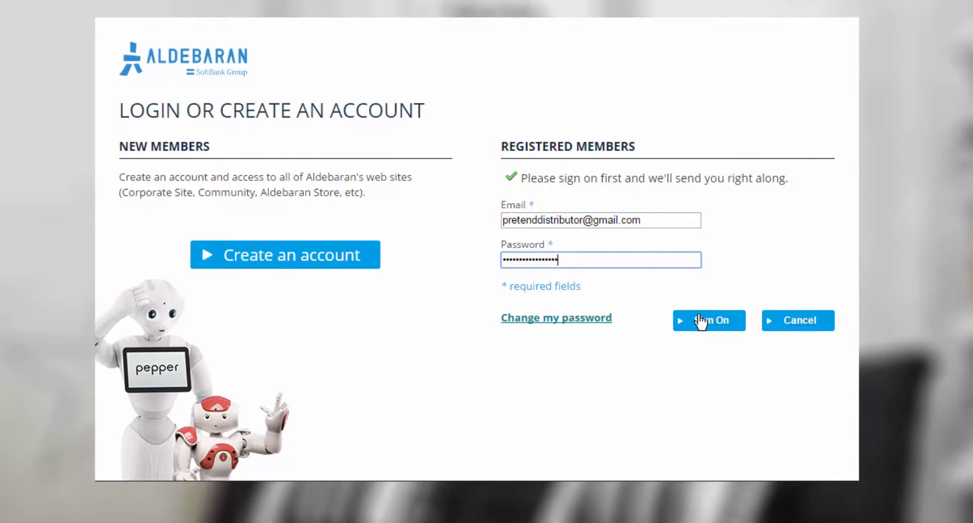
Sign on as registered member 'pretenddistributor' with the entered email and password.
left_click(709, 320)
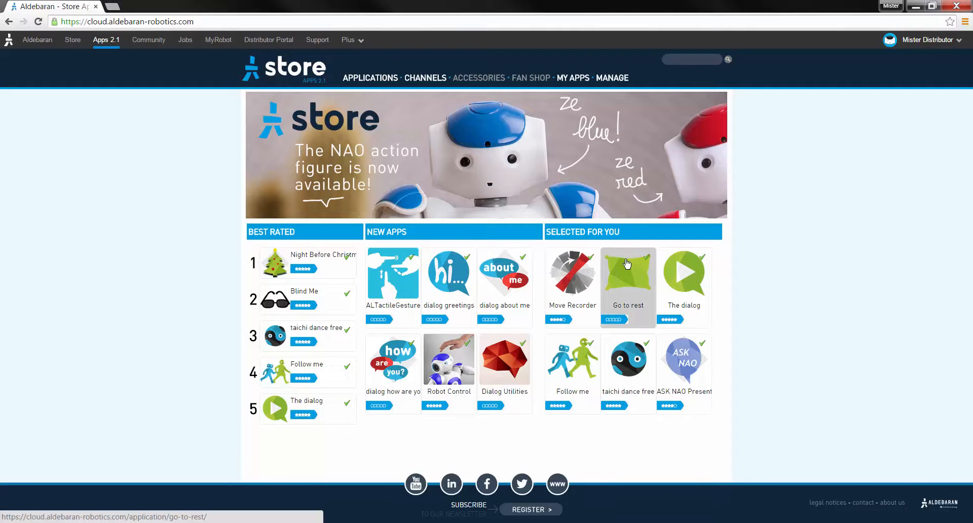
mouse_move(628, 264)
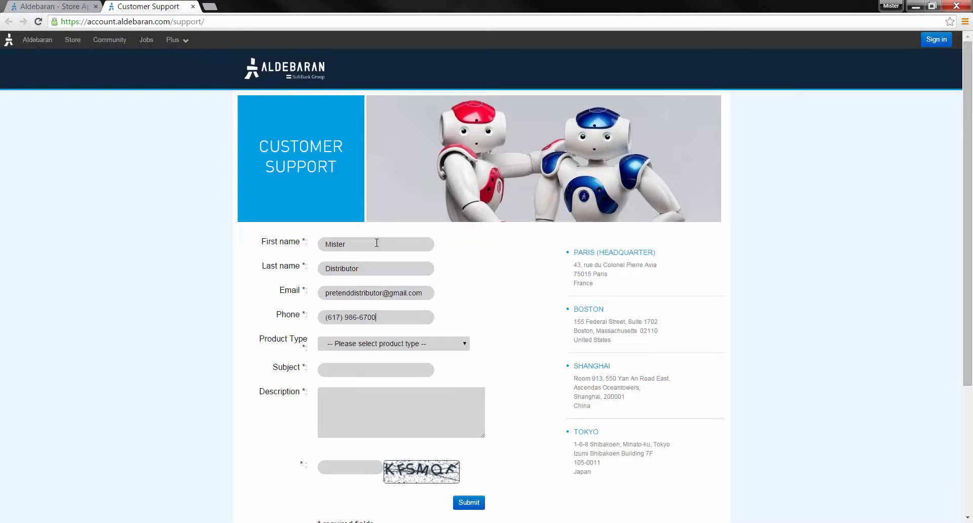
Choose Robot in the Product Type dropdown of the support form.
left_click(393, 343)
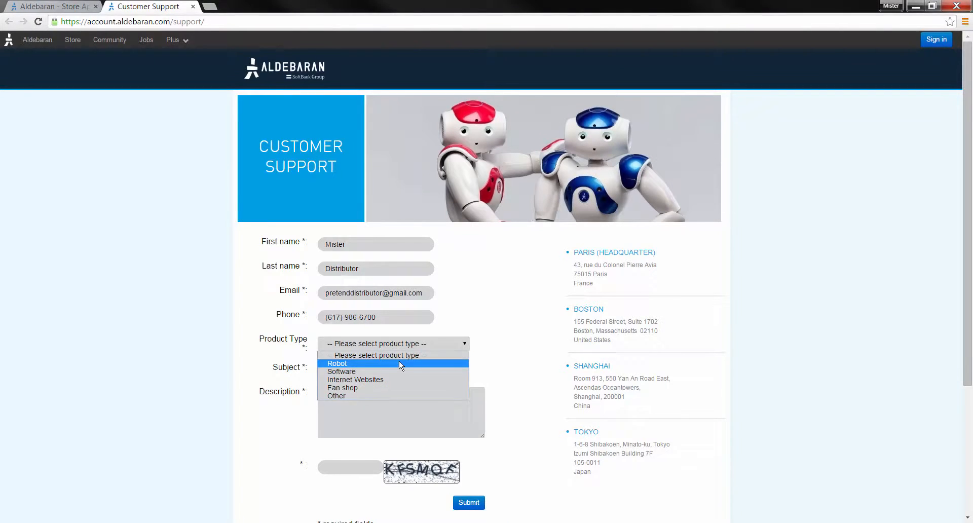
left_click(337, 363)
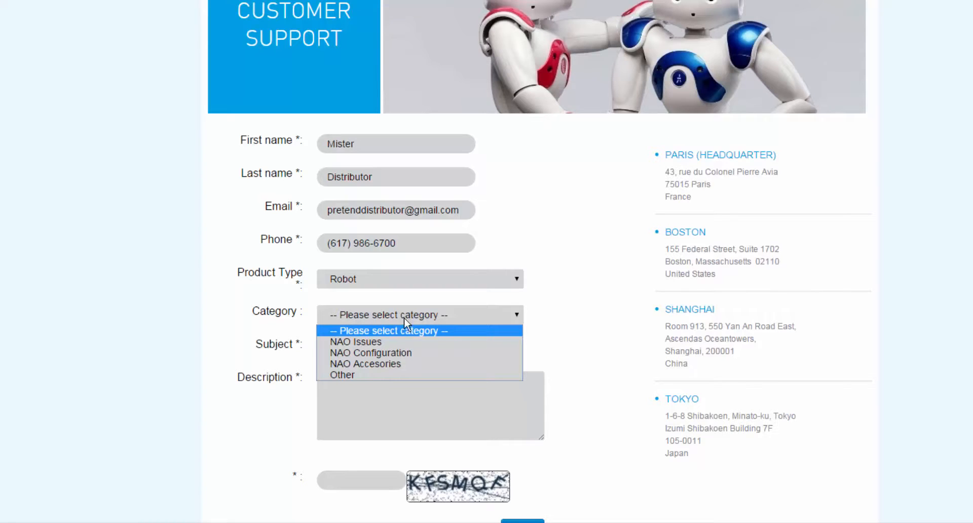
Set category NAO Issues, sub category 'can not see or detect people', serial ALDR1312.
left_click(355, 341)
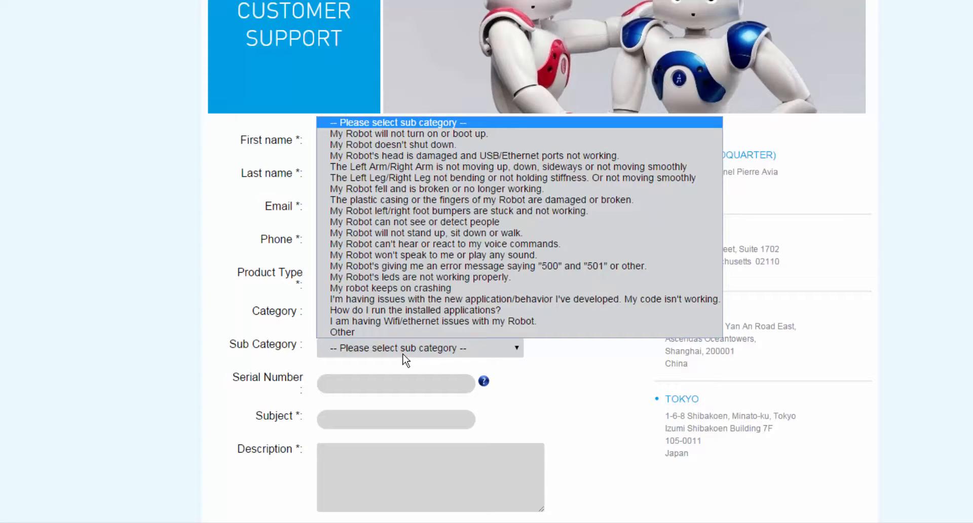
left_click(420, 347)
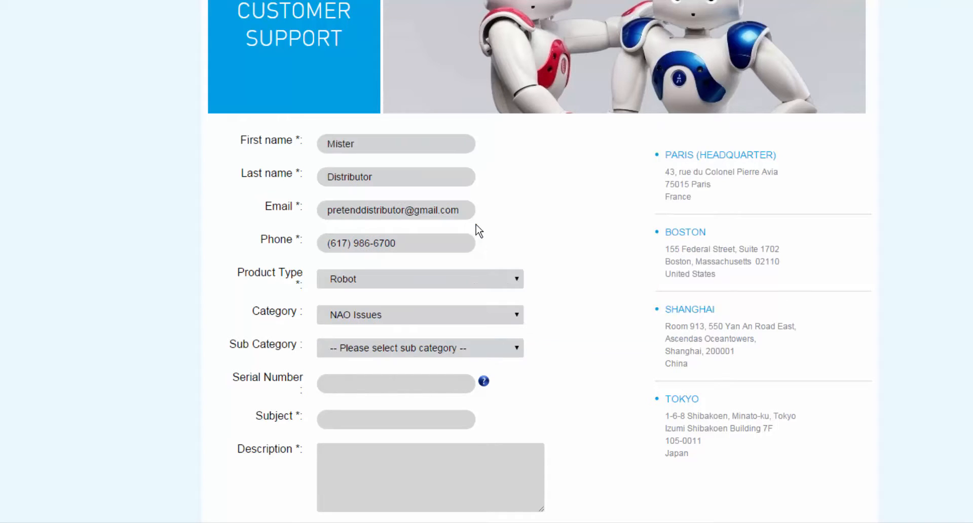
left_click(420, 348)
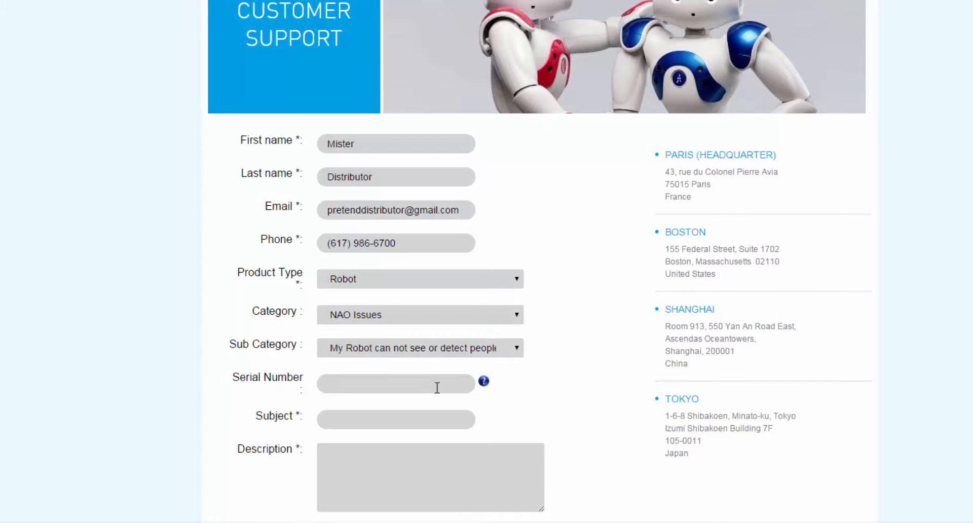
type("ALDR1312N00")
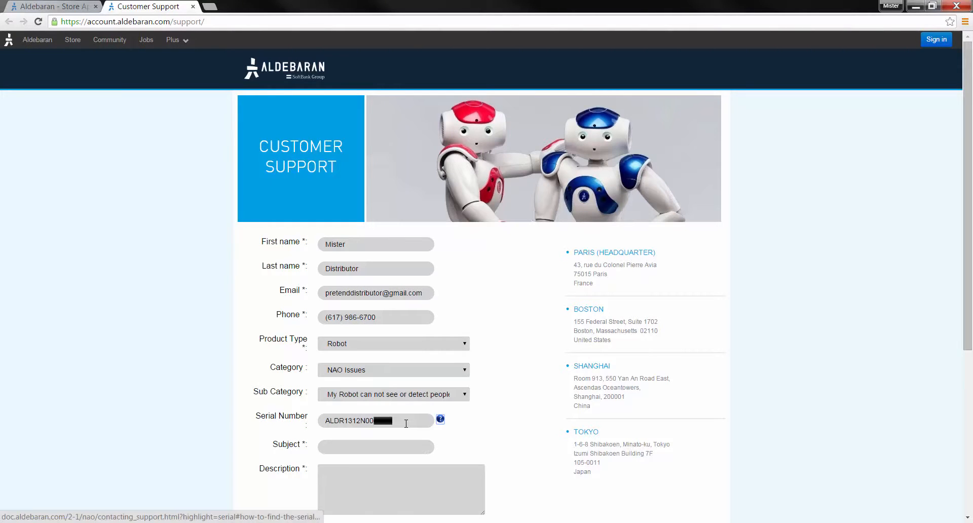
Submit the request with subject 'Can't...' and a description about no video in the monitor.
type("Can't see/recognize objects")
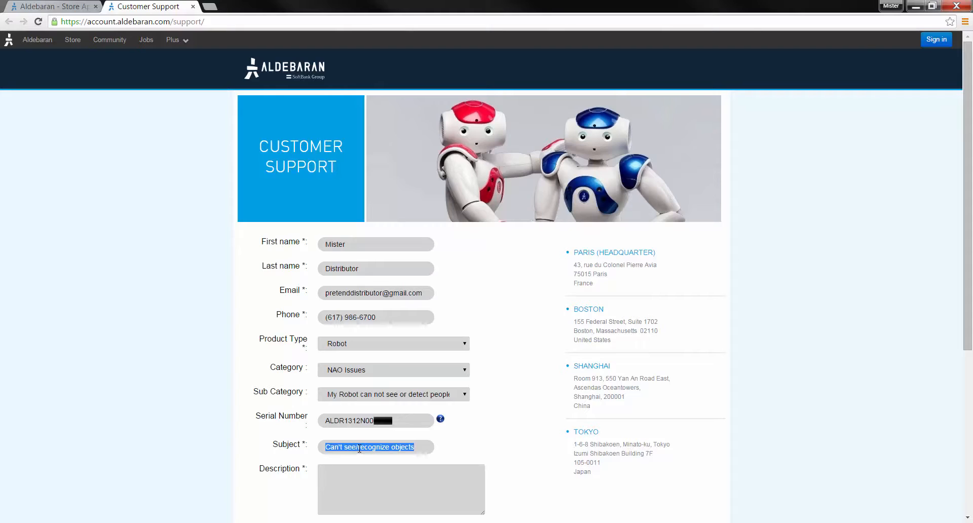
type("Hello, I think my robot has")
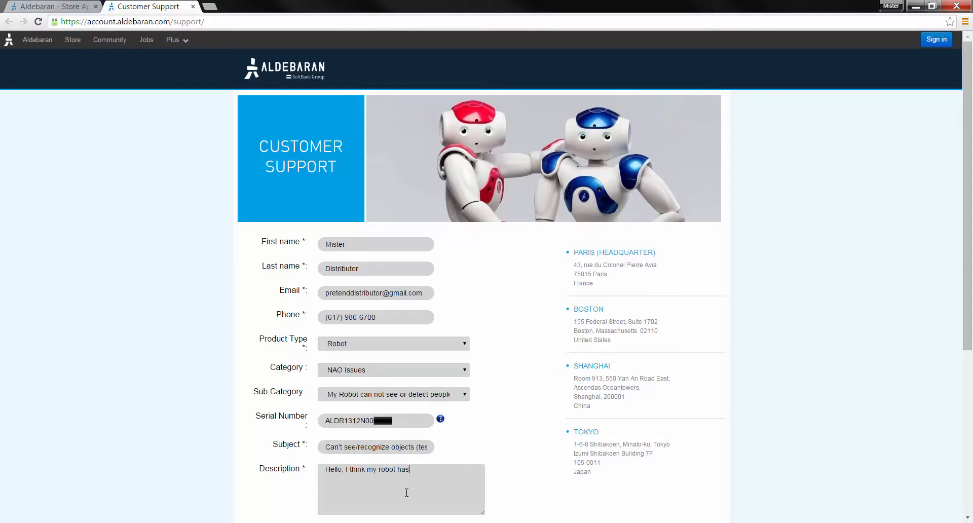
type("a vision problem. I don't see any v")
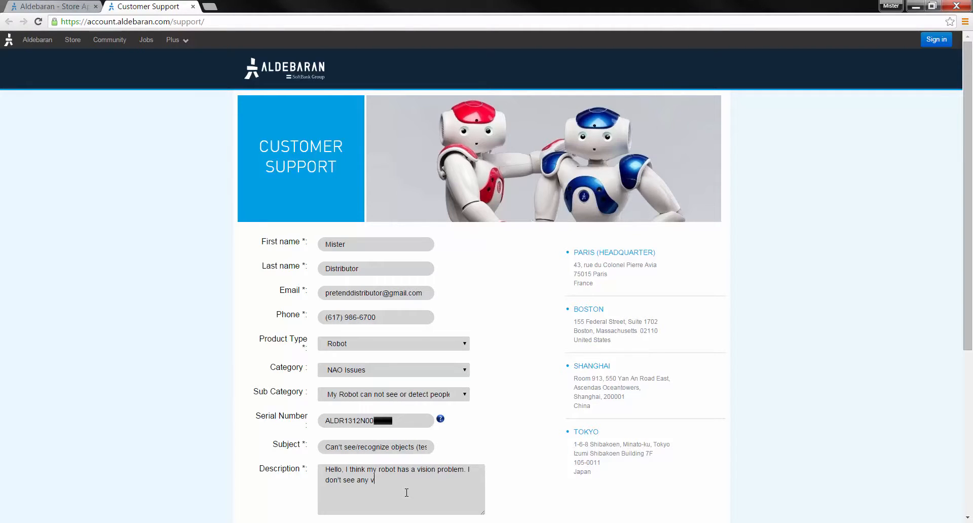
type("ideo in the video monitor. I've tested with Moni")
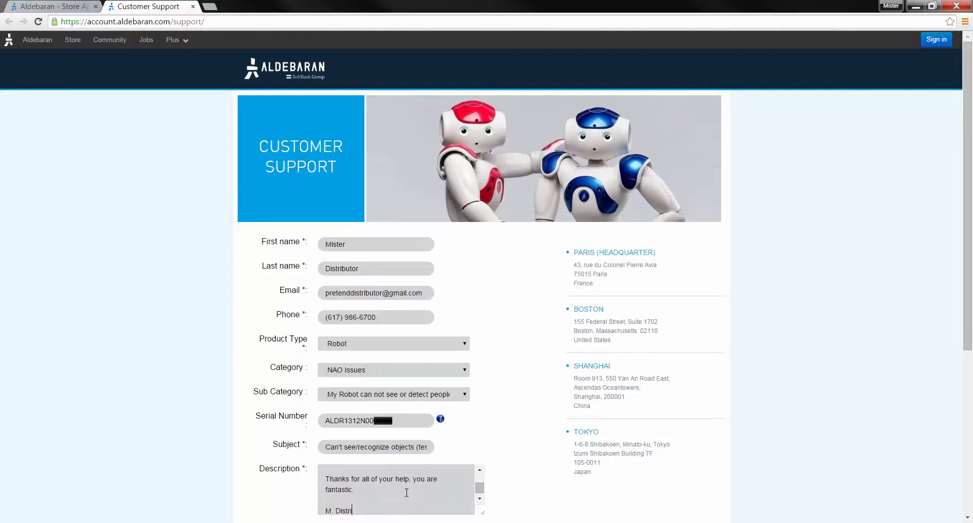
scroll("down", 3)
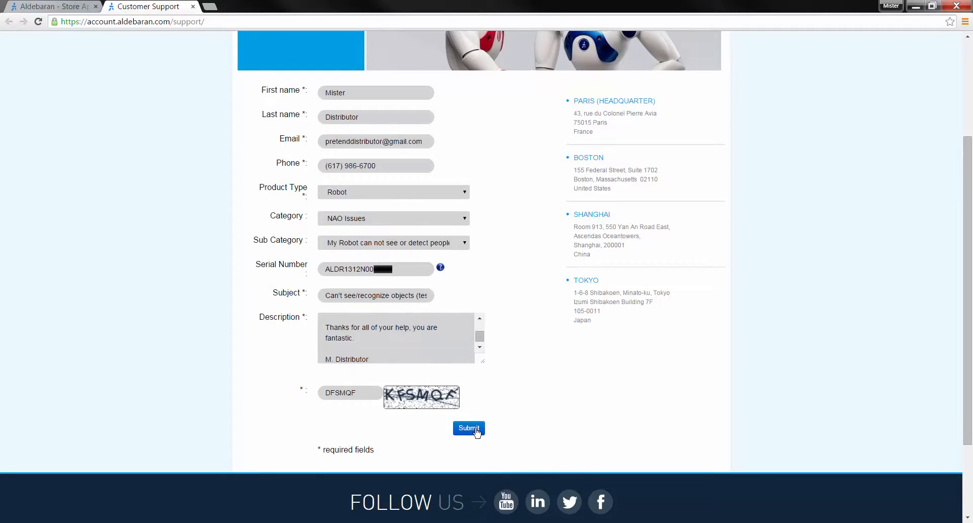
left_click(469, 429)
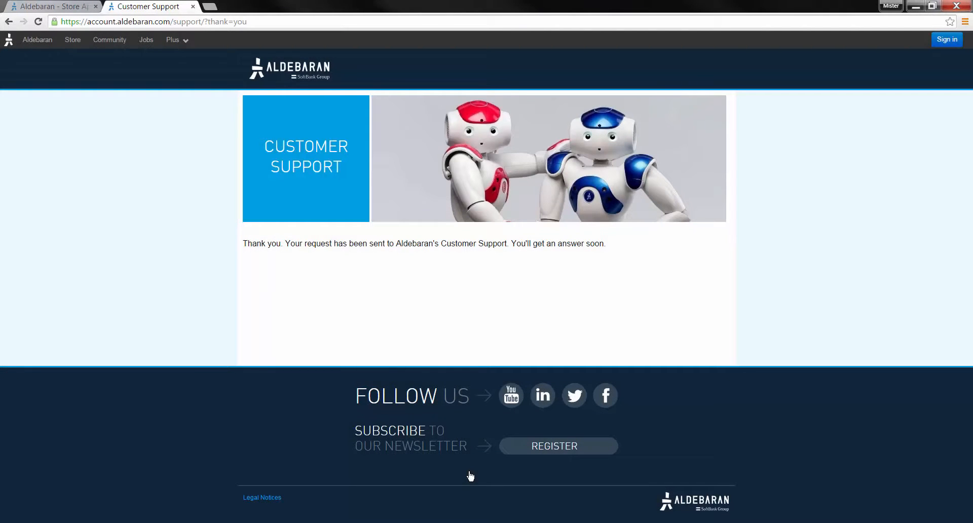
left_click(246, 6)
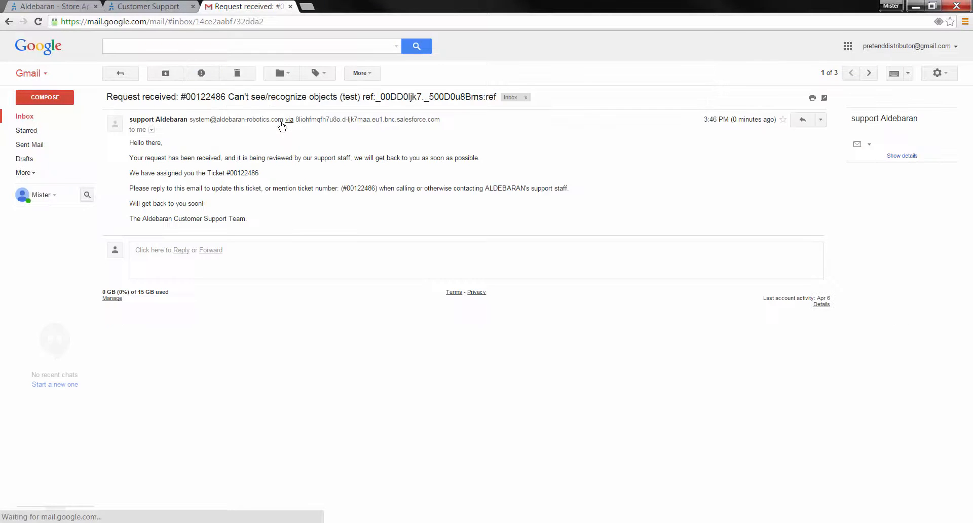